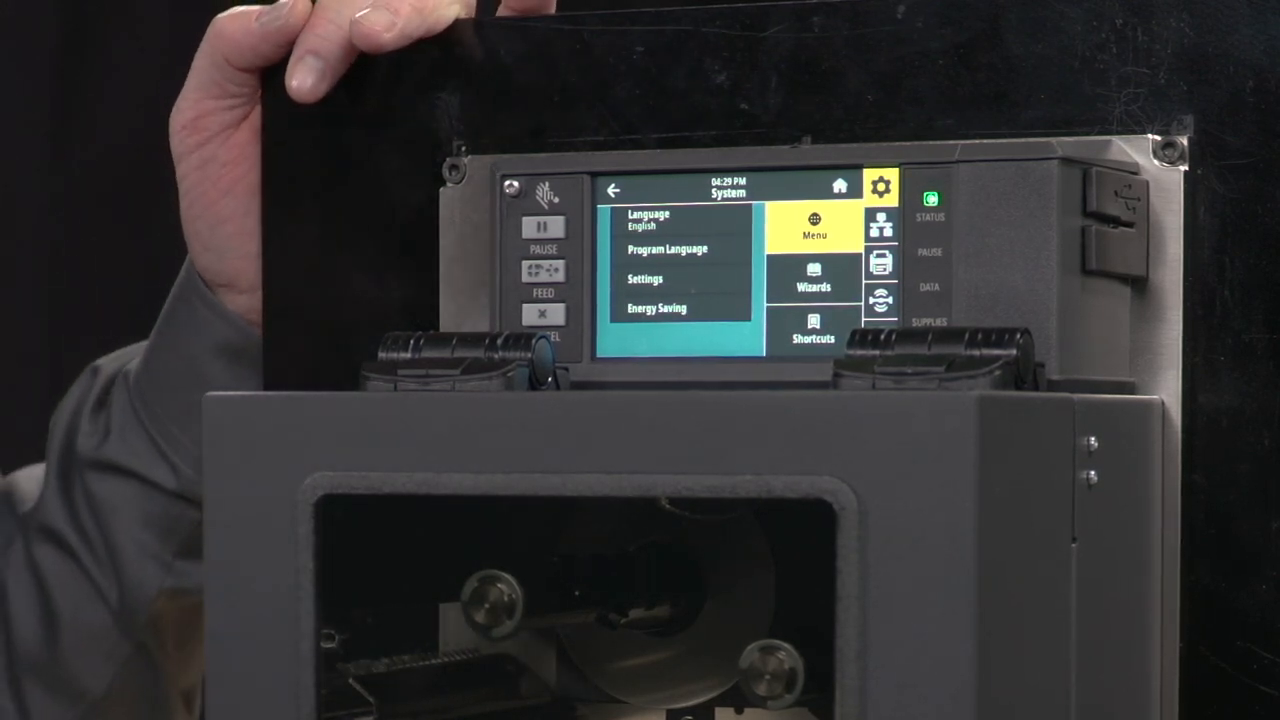
{"action": "left_click", "coordinate": [880, 262]}
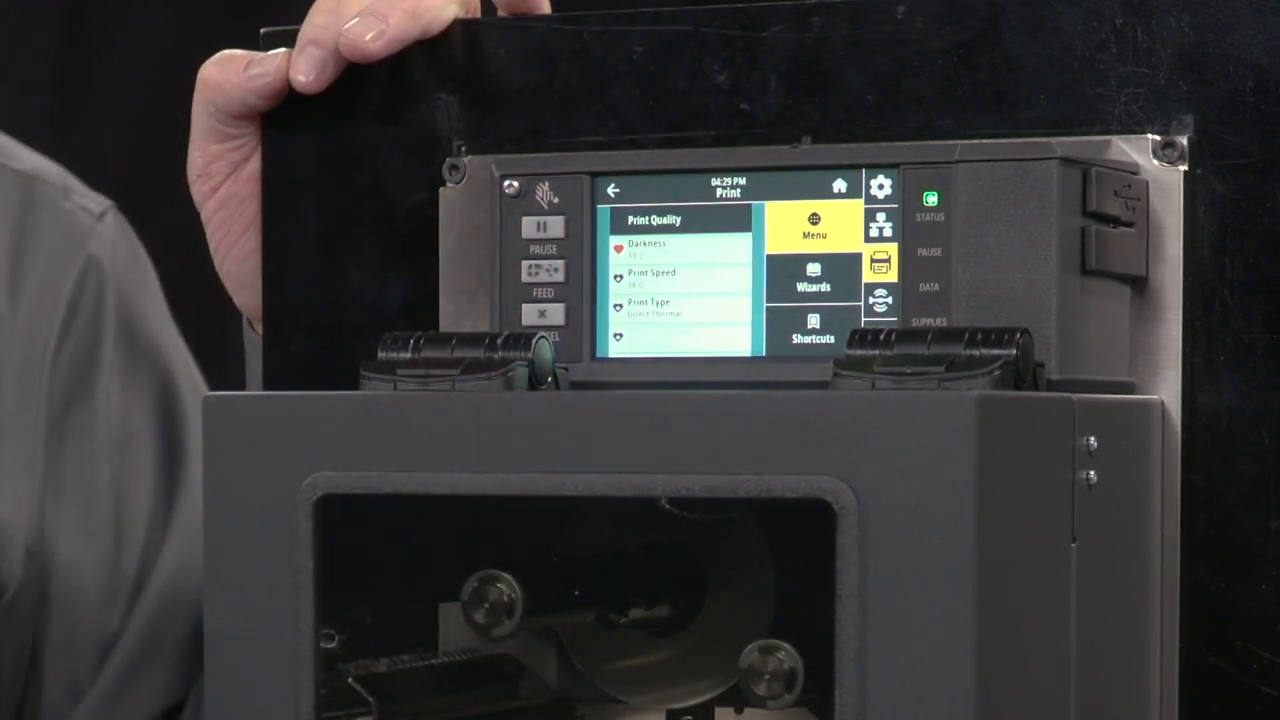